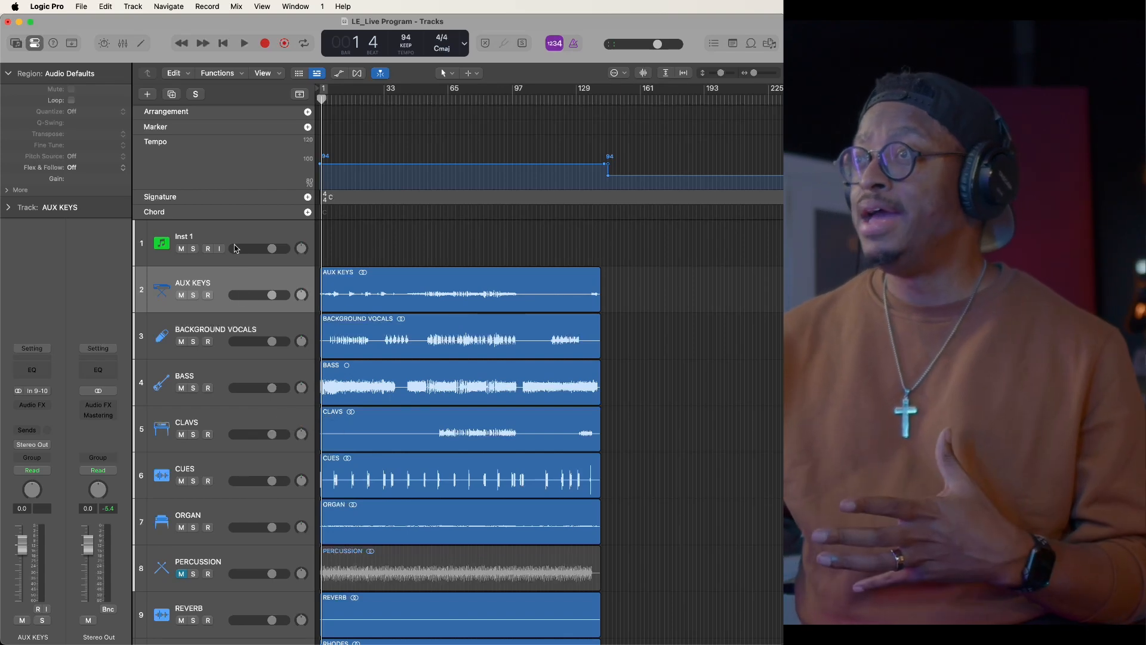
Select the empty Inst 1 track to load Loop Elements Pro with the Element Stack 1 preset
{"action": "left_click", "coordinate": [203, 242]}
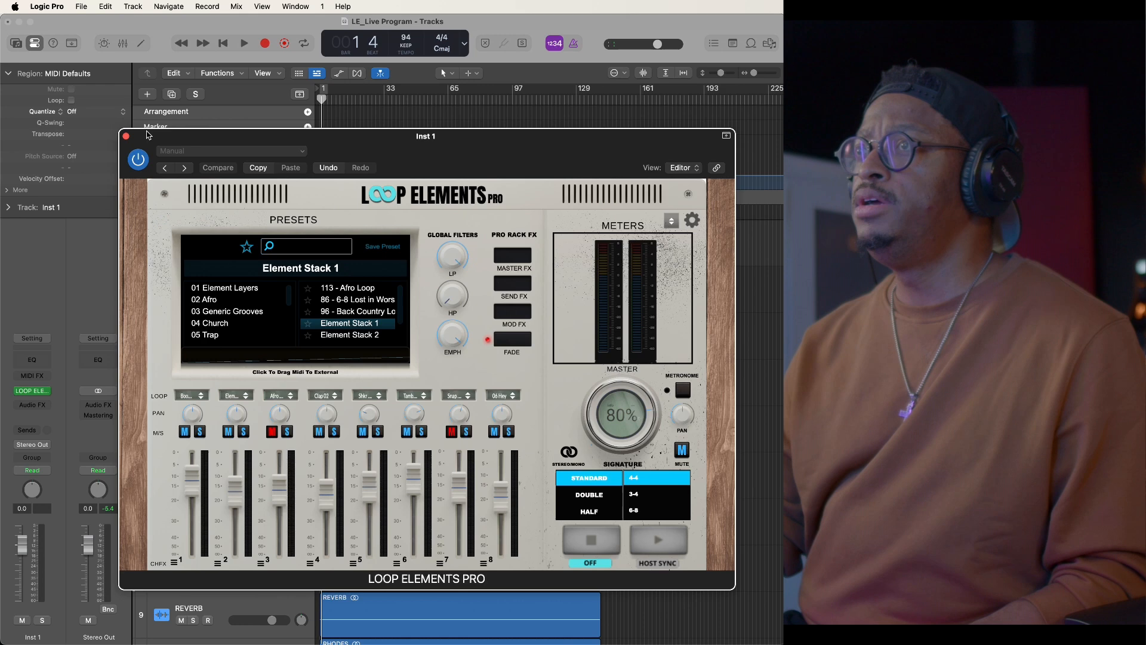
Close the Loop Elements Pro window and play the live set from the start, restarting playback once
{"action": "left_click", "coordinate": [125, 135]}
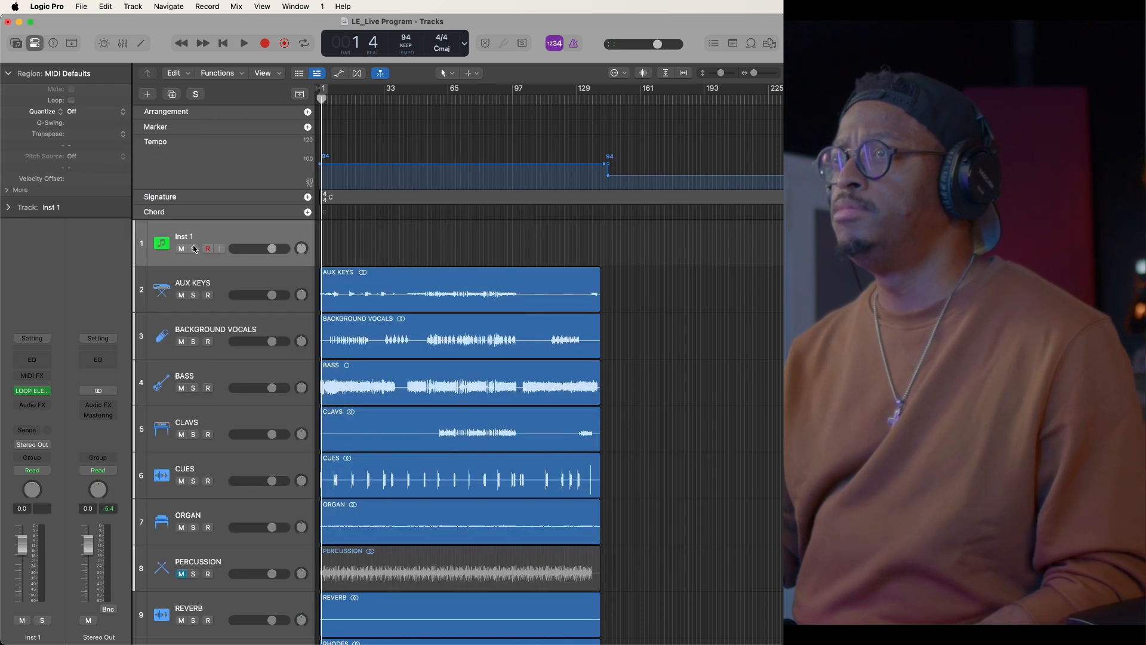
{"action": "left_click", "coordinate": [243, 43]}
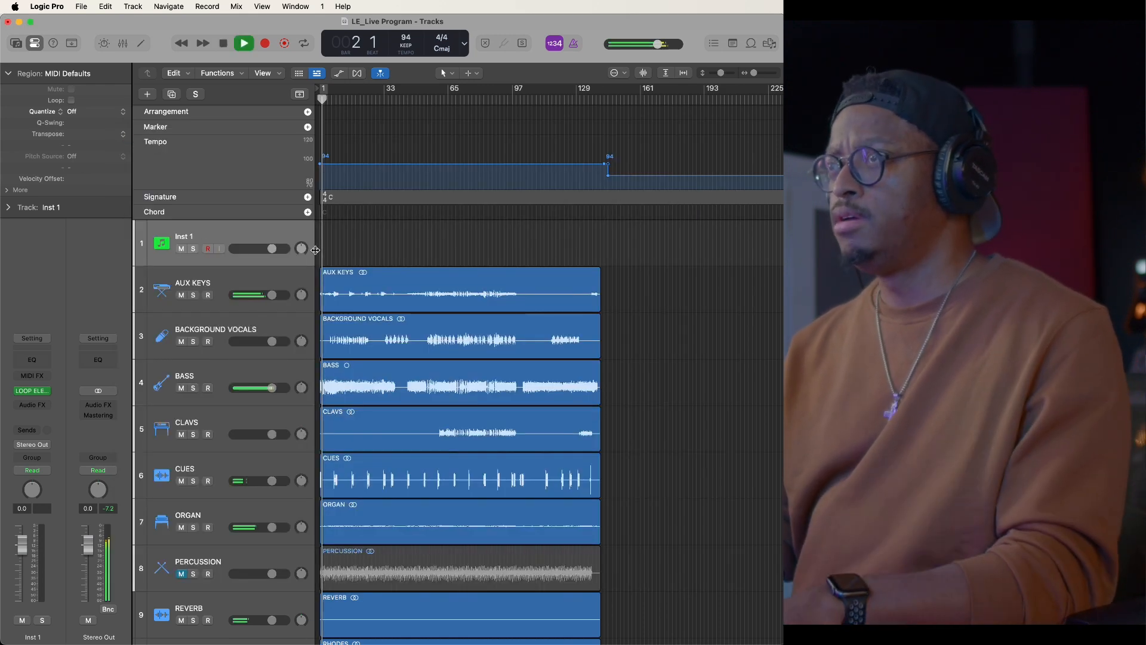
{"action": "left_click", "coordinate": [222, 43]}
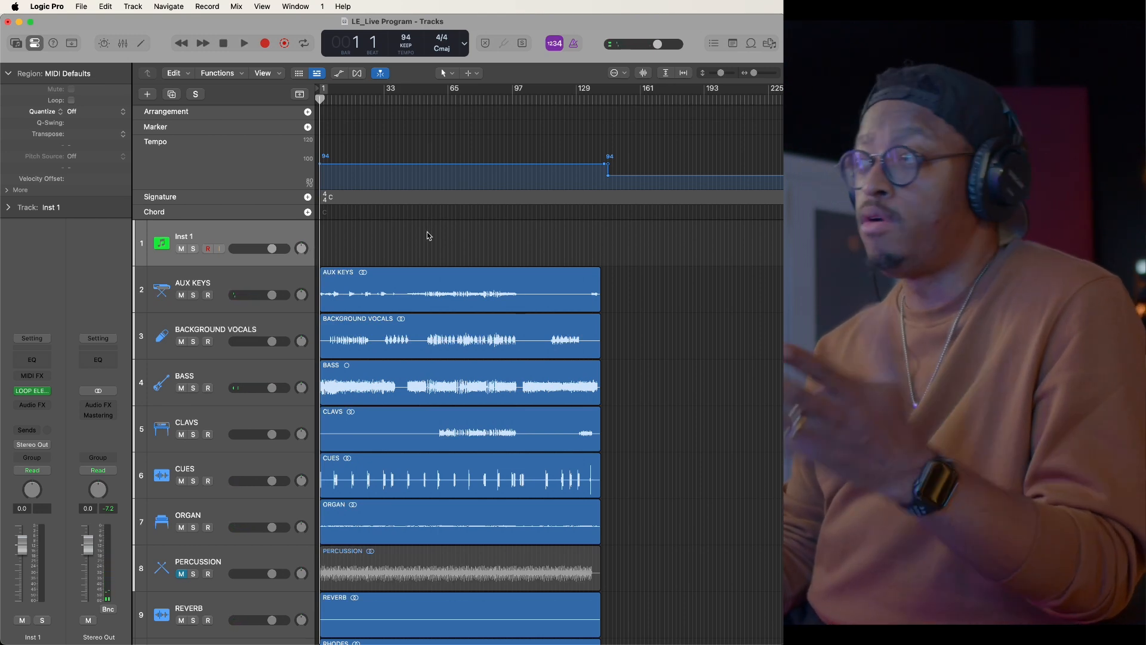
{"action": "mouse_move", "coordinate": [483, 246]}
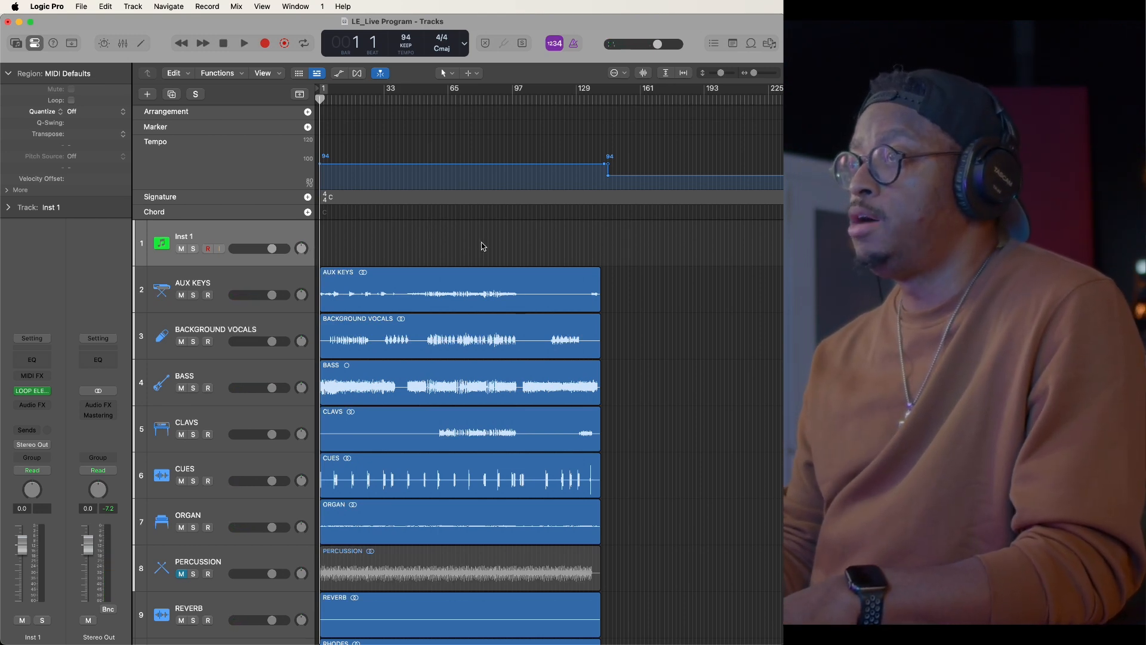
{"action": "left_click", "coordinate": [244, 43]}
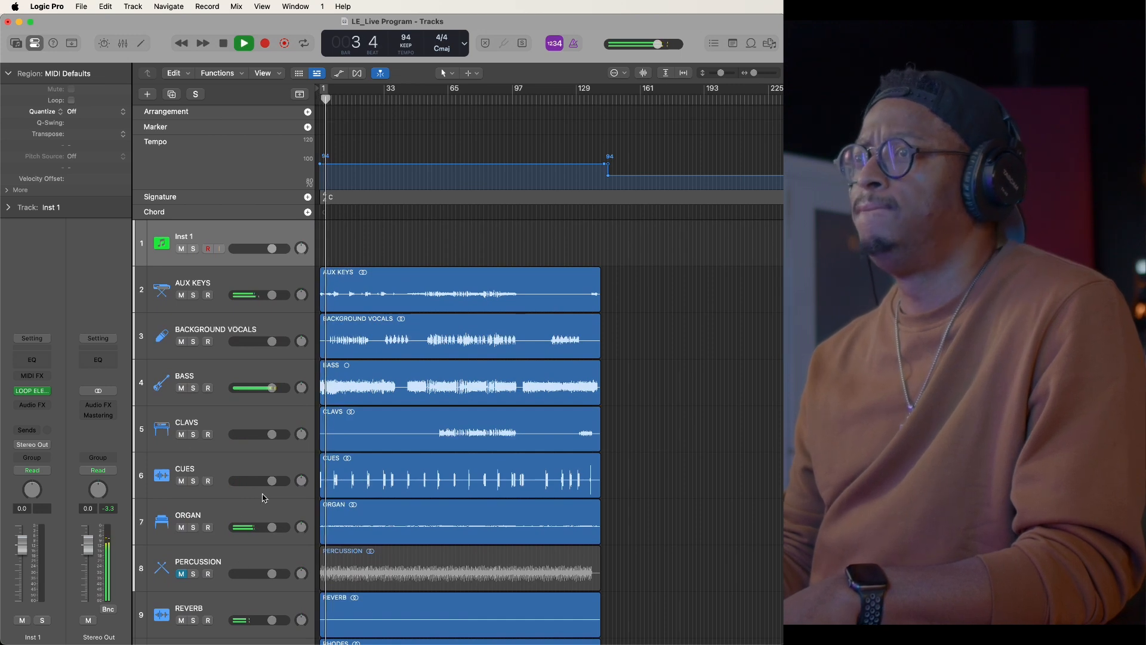
Scroll the Tracks area down to the second song's tracks, STRINGS through PIANO
{"action": "scroll", "scroll_direction": "down", "scroll_amount": 3}
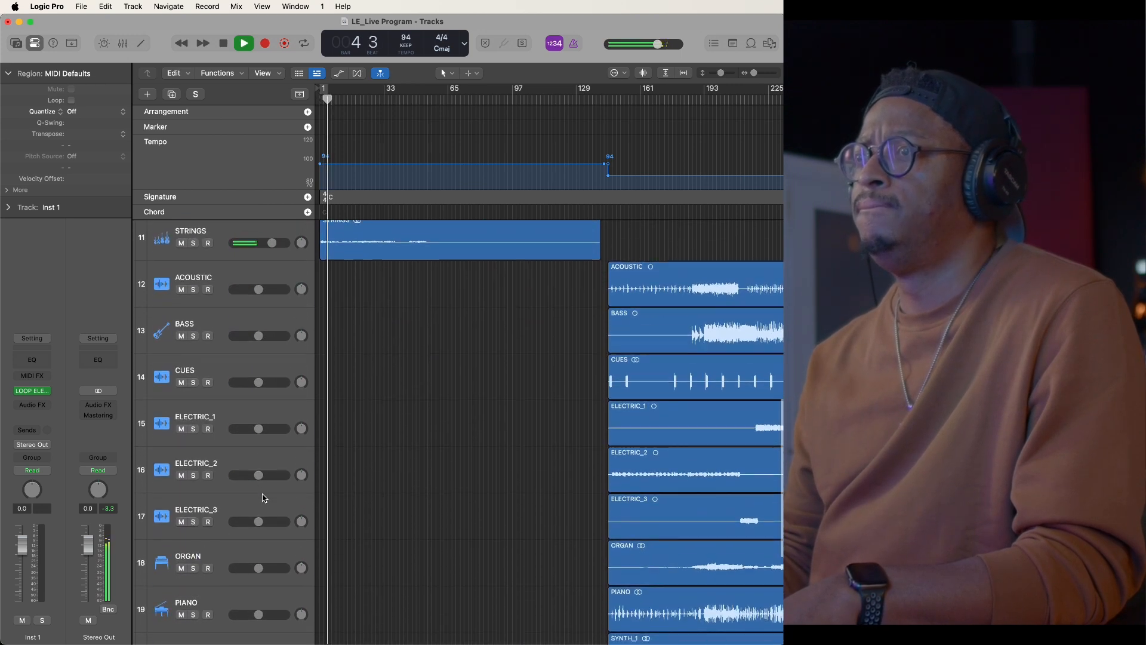
{"action": "scroll", "scroll_direction": "down", "scroll_amount": 3}
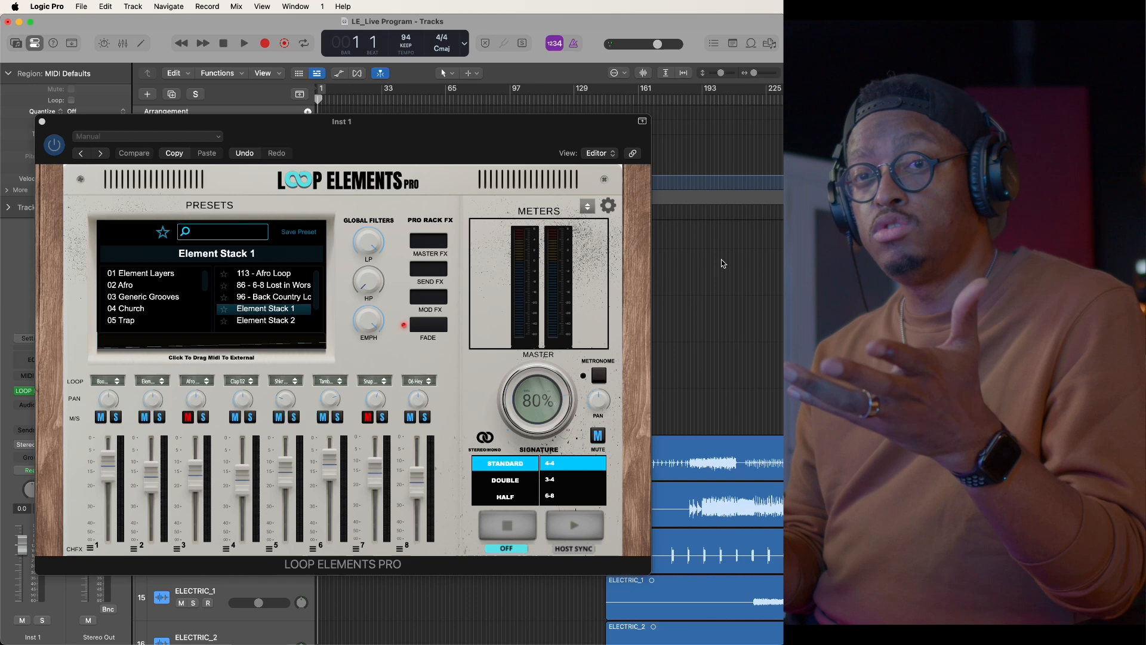
{"action": "mouse_move", "coordinate": [425, 142]}
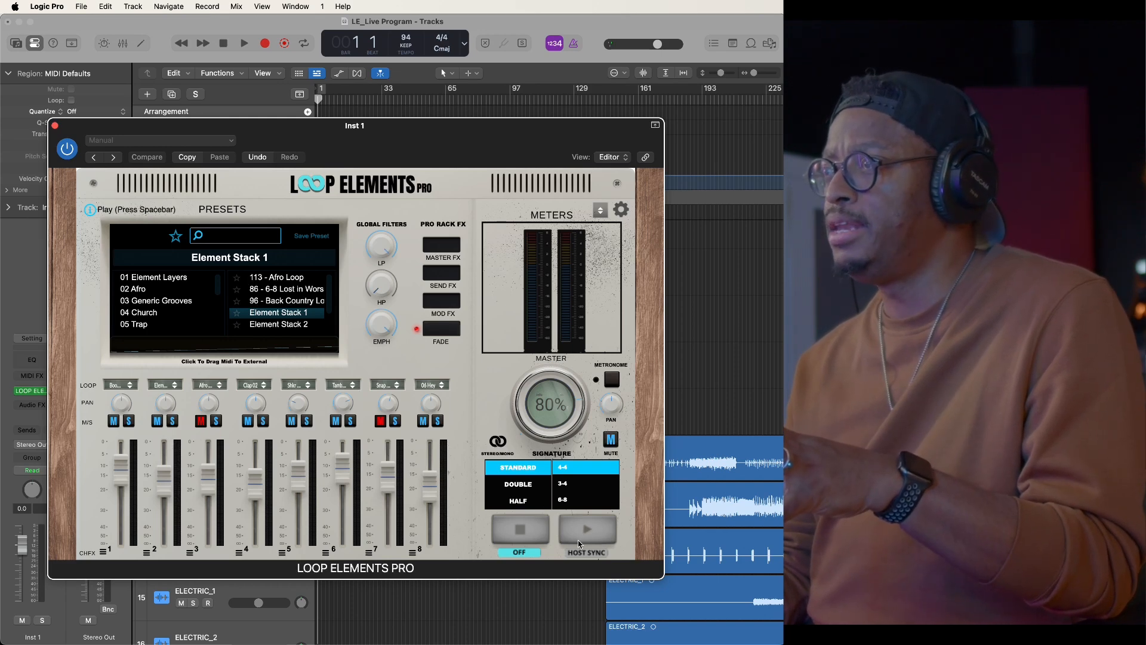
Enable HOST SYNC so Loop Elements Pro follows the project transport
{"action": "left_click", "coordinate": [587, 531]}
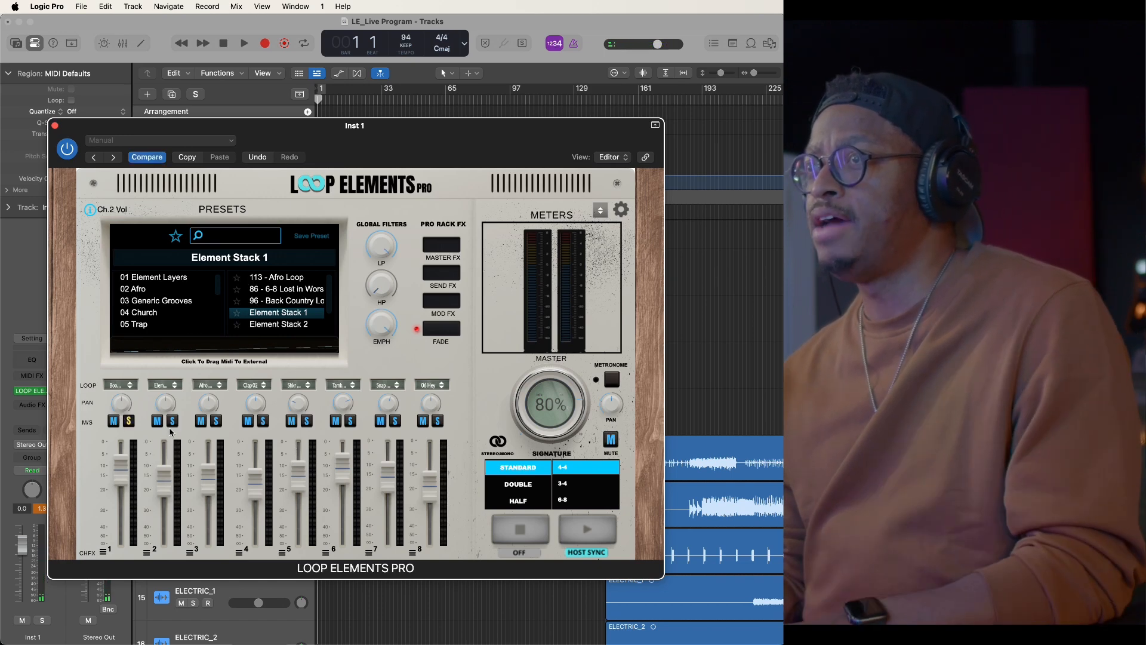
Solo loop channels 2, 3, 4 and 5 in turn during playback, then clear the solo
{"action": "left_click", "coordinate": [128, 420]}
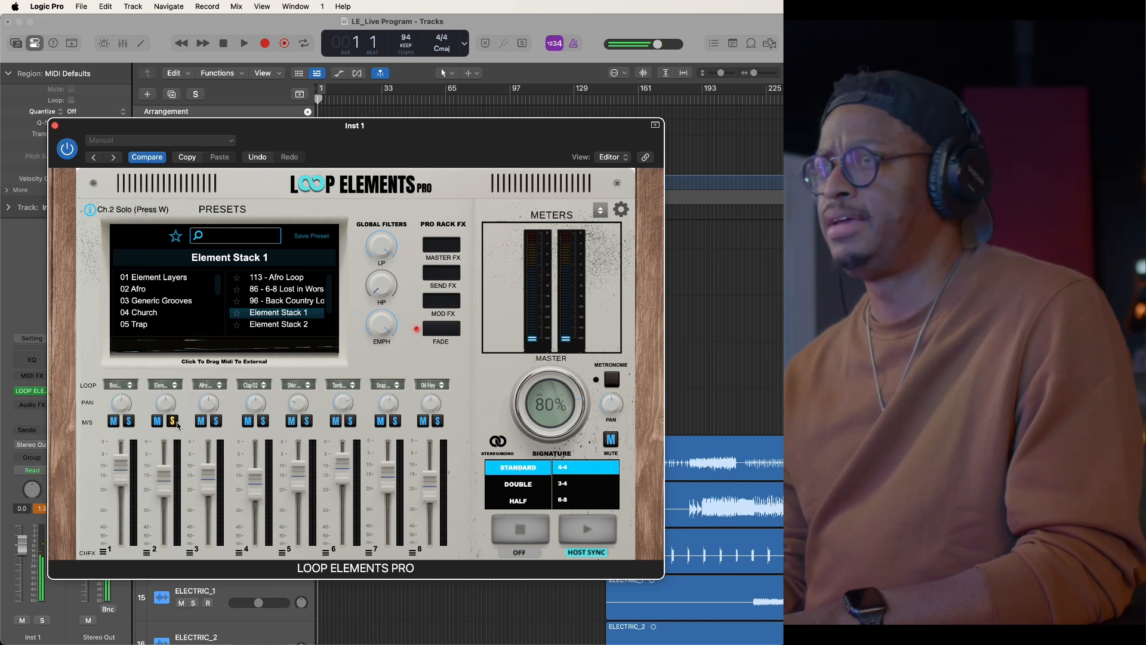
{"action": "left_click", "coordinate": [215, 420]}
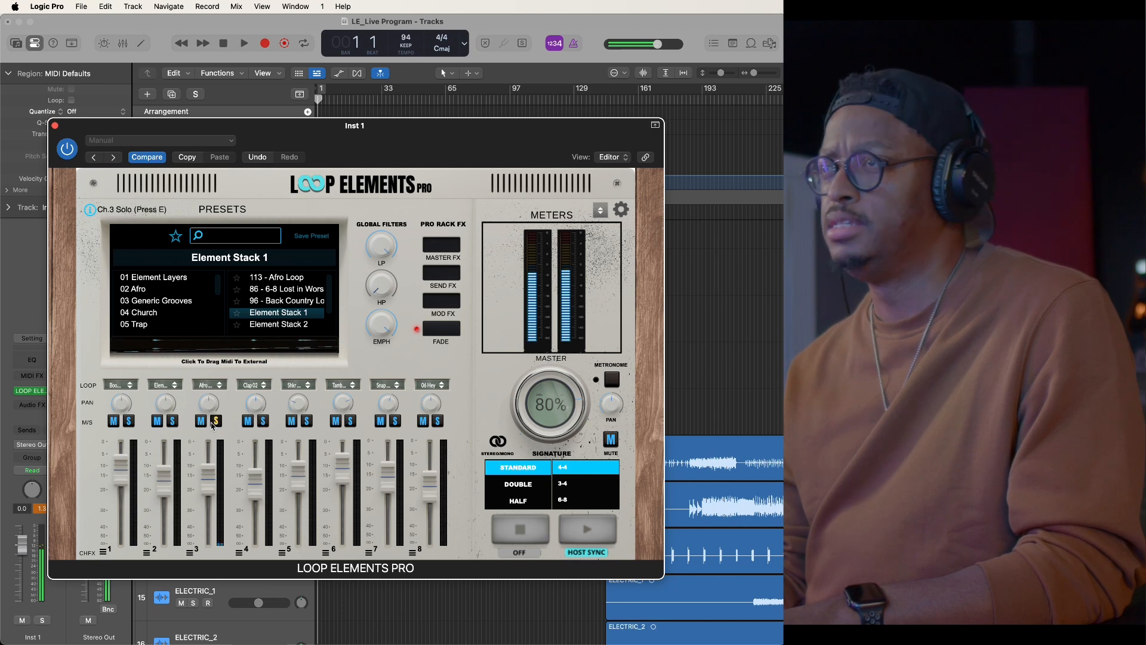
{"action": "left_click", "coordinate": [263, 420]}
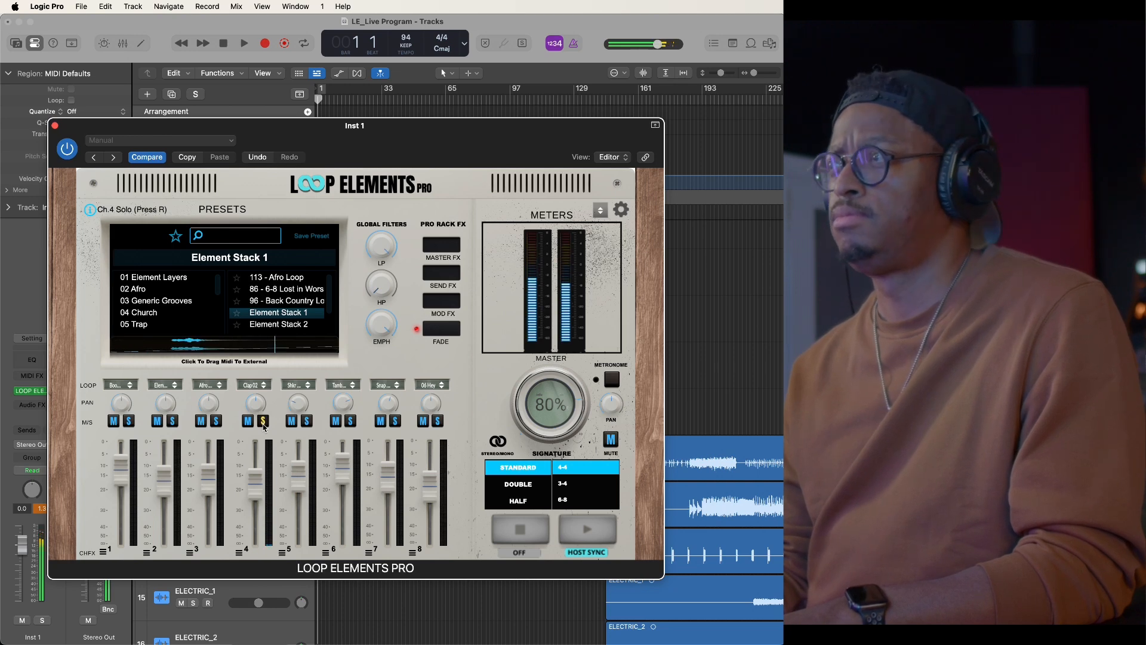
{"action": "left_click", "coordinate": [306, 420]}
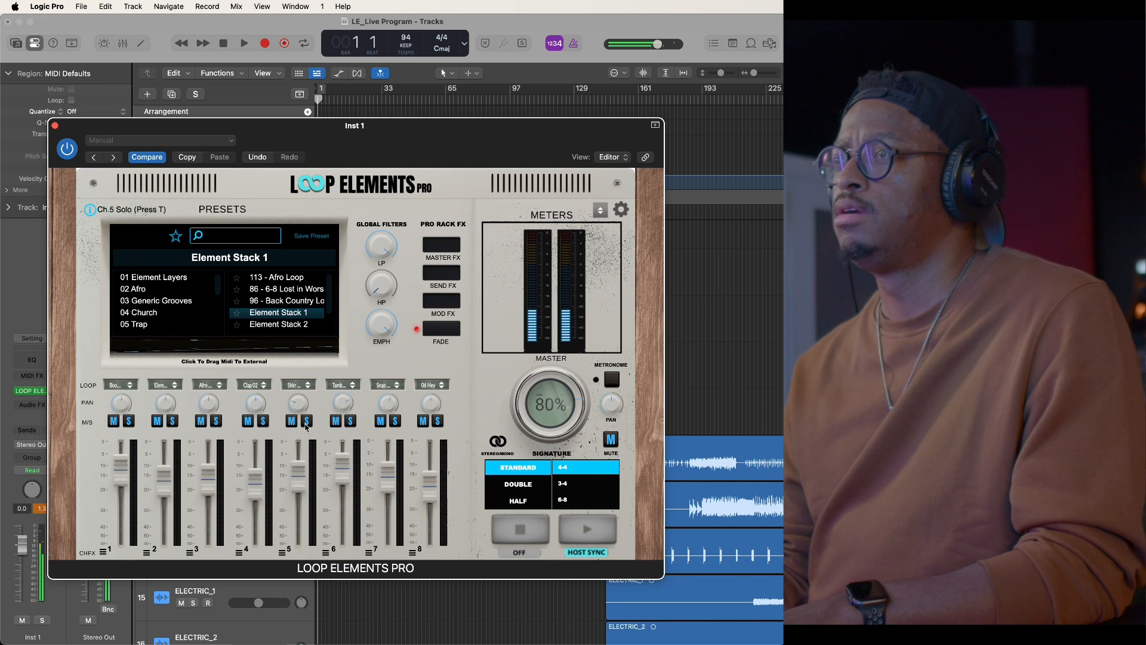
{"action": "left_click", "coordinate": [350, 420]}
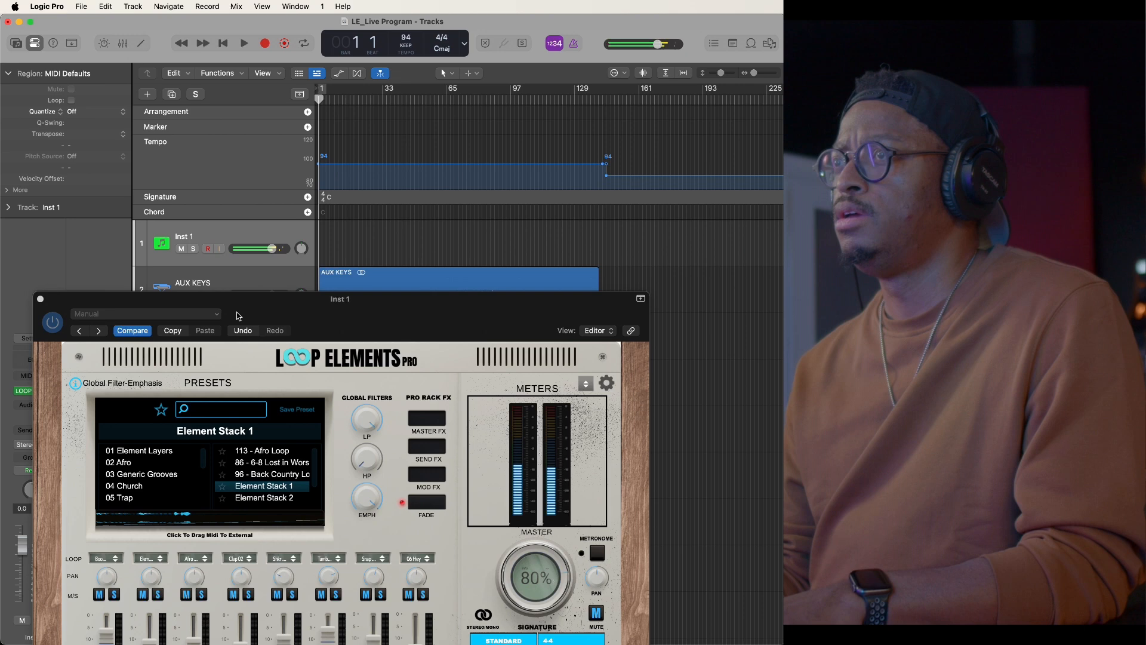
Mute Loop Elements Pro channels 1, 3 and 7 and shift the plugin window toward the screen centre
{"action": "left_click_drag", "start_coordinate": [340, 298], "coordinate": [344, 195]}
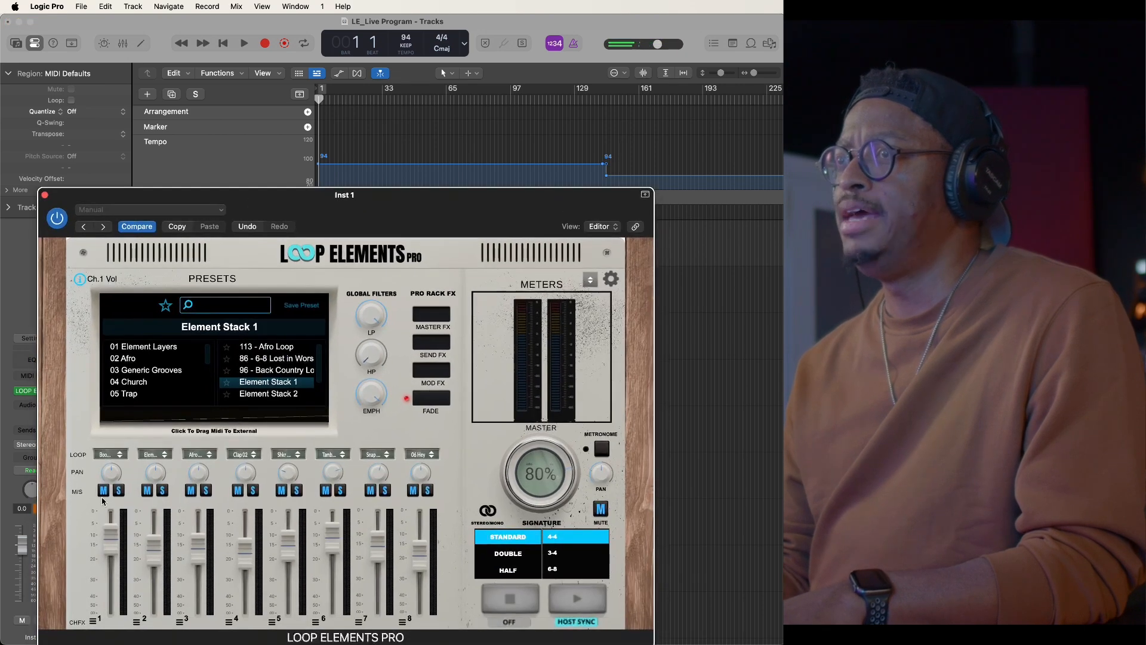
{"action": "left_click", "coordinate": [105, 489]}
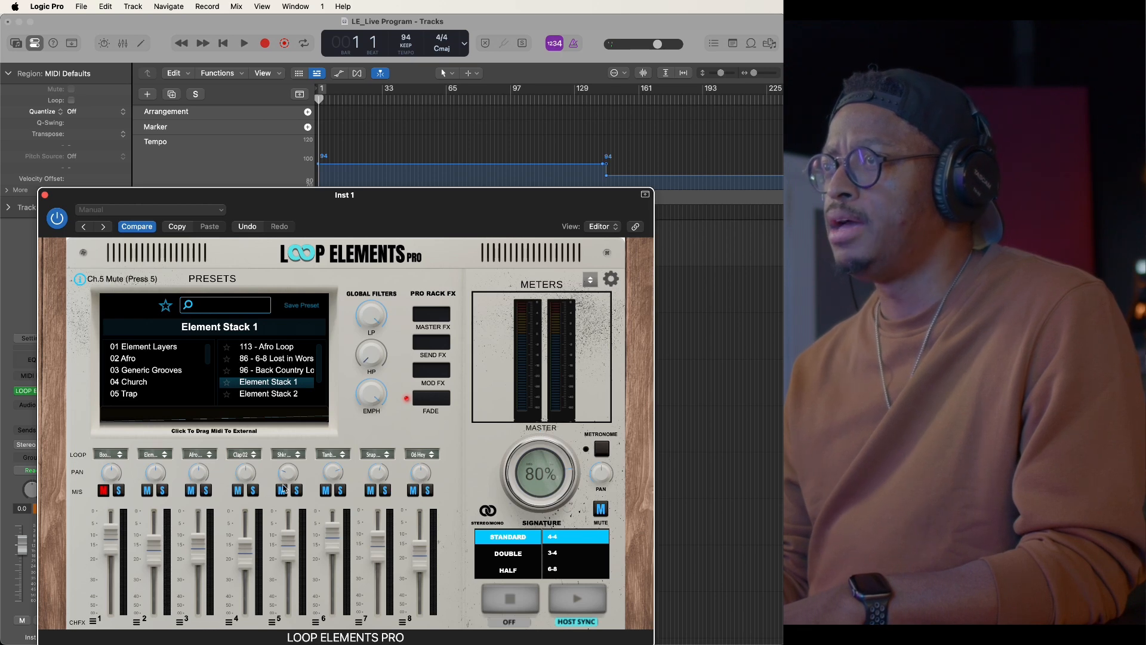
{"action": "left_click", "coordinate": [208, 492]}
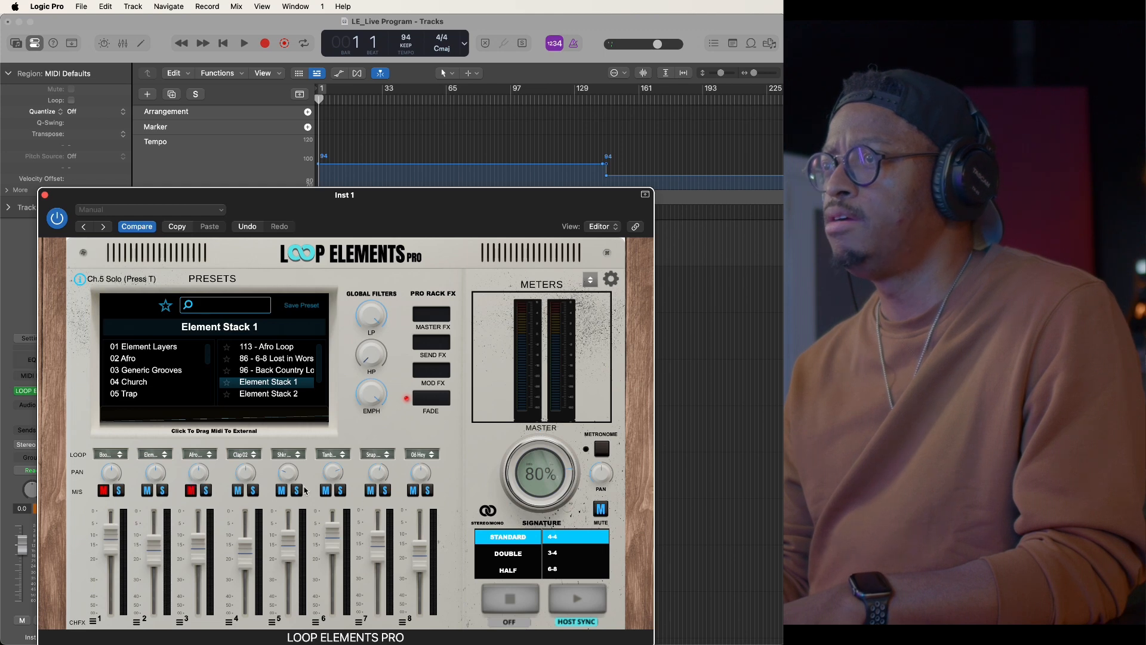
{"action": "left_click", "coordinate": [369, 489]}
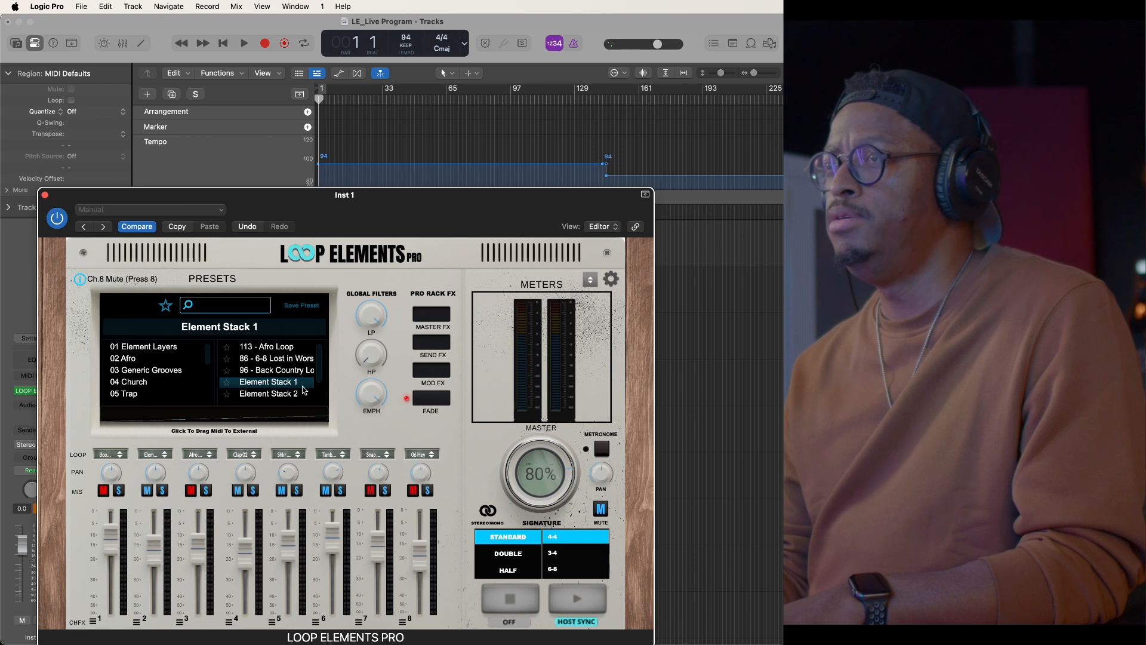
{"action": "left_click_drag", "start_coordinate": [344, 195], "coordinate": [399, 175]}
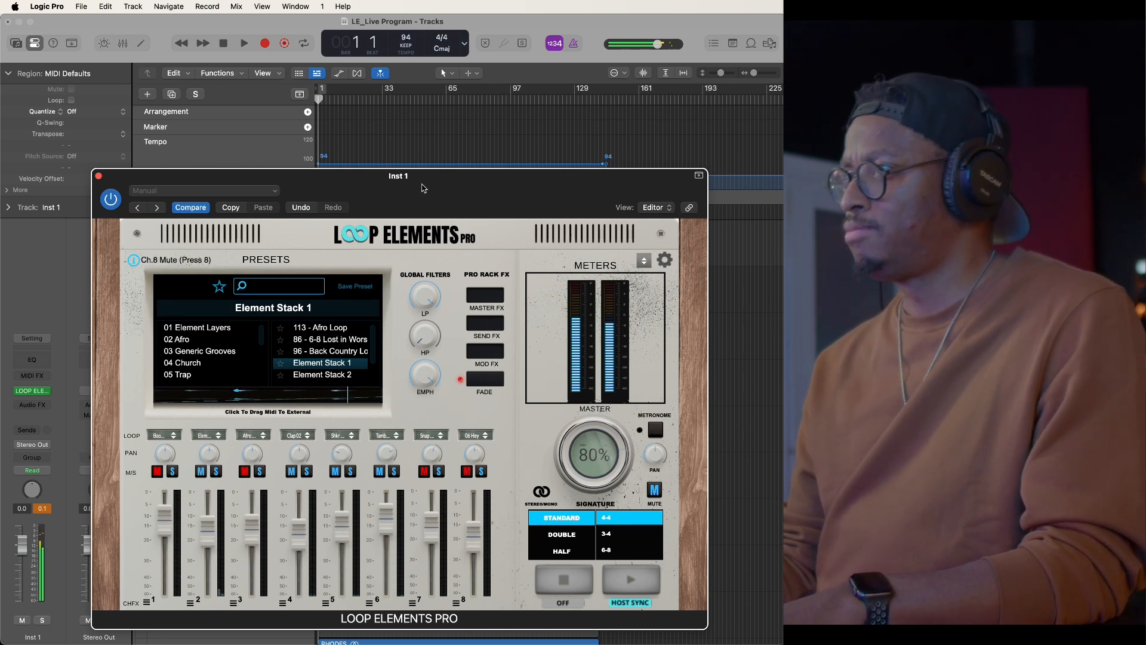
Lower the plugin window so the Inst 1 and AUX KEYS tracks show above it
{"action": "left_click_drag", "start_coordinate": [421, 175], "coordinate": [460, 404]}
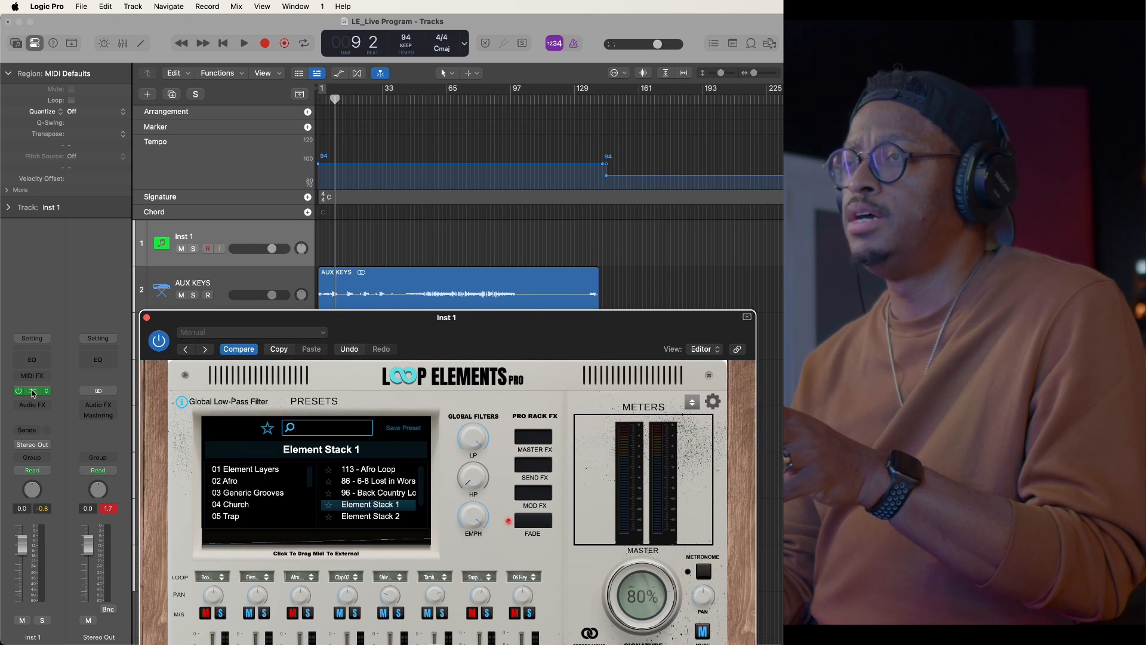
Switch Inst 1 automation from Read to Latch and start playback with the loops running
{"action": "left_click", "coordinate": [31, 390]}
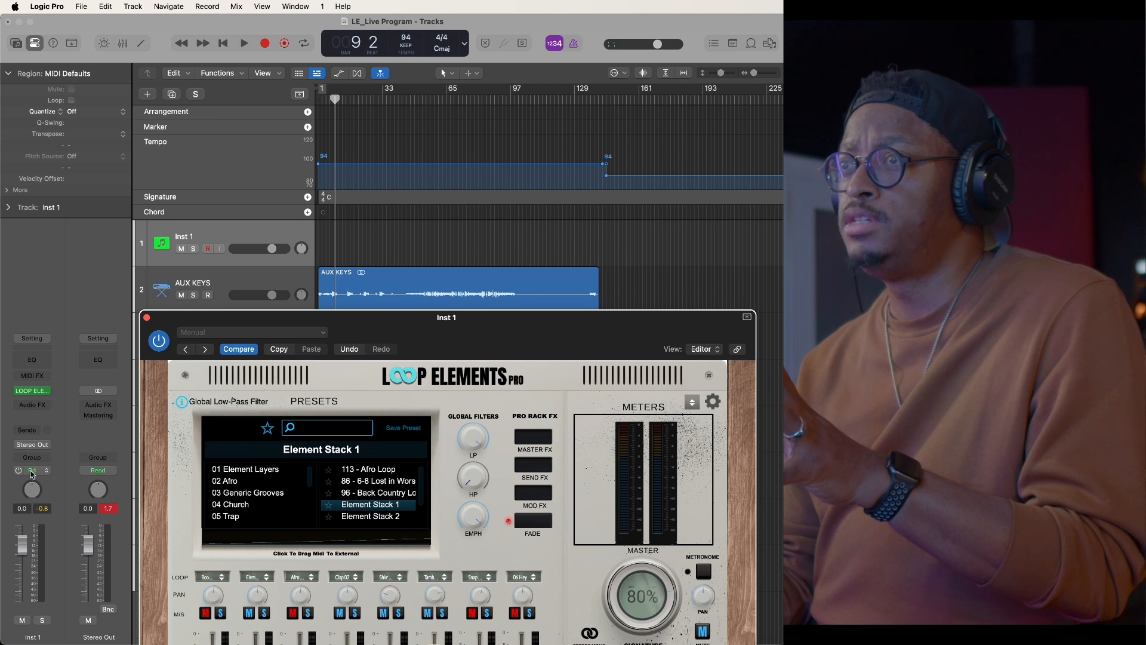
{"action": "left_click", "coordinate": [31, 470]}
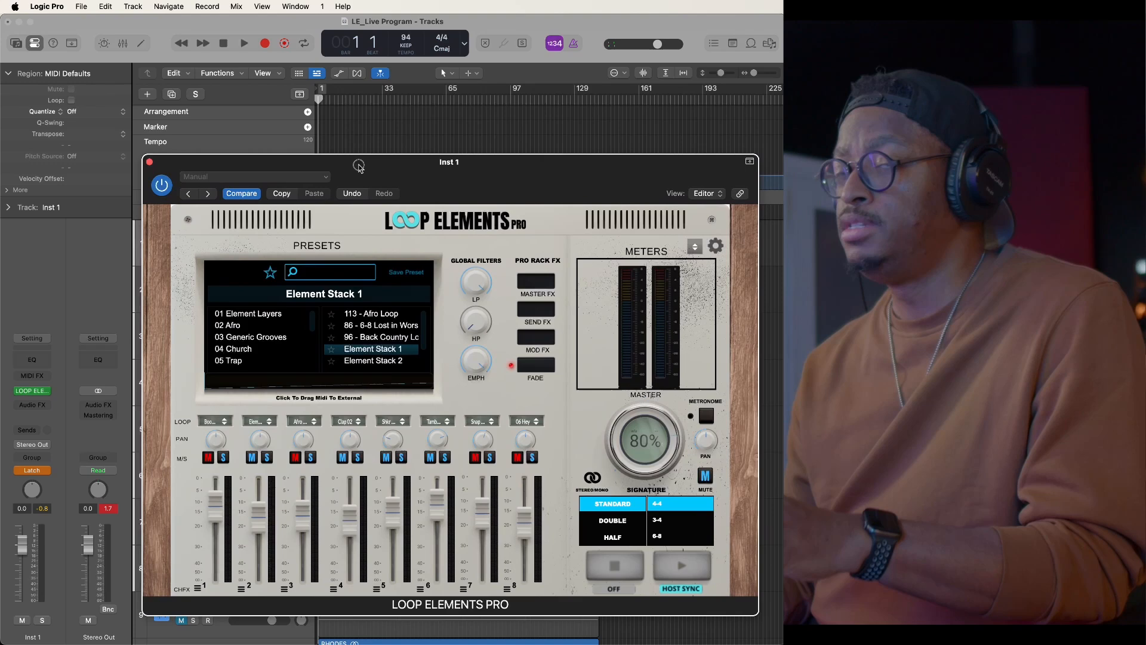
{"action": "left_click", "coordinate": [243, 43]}
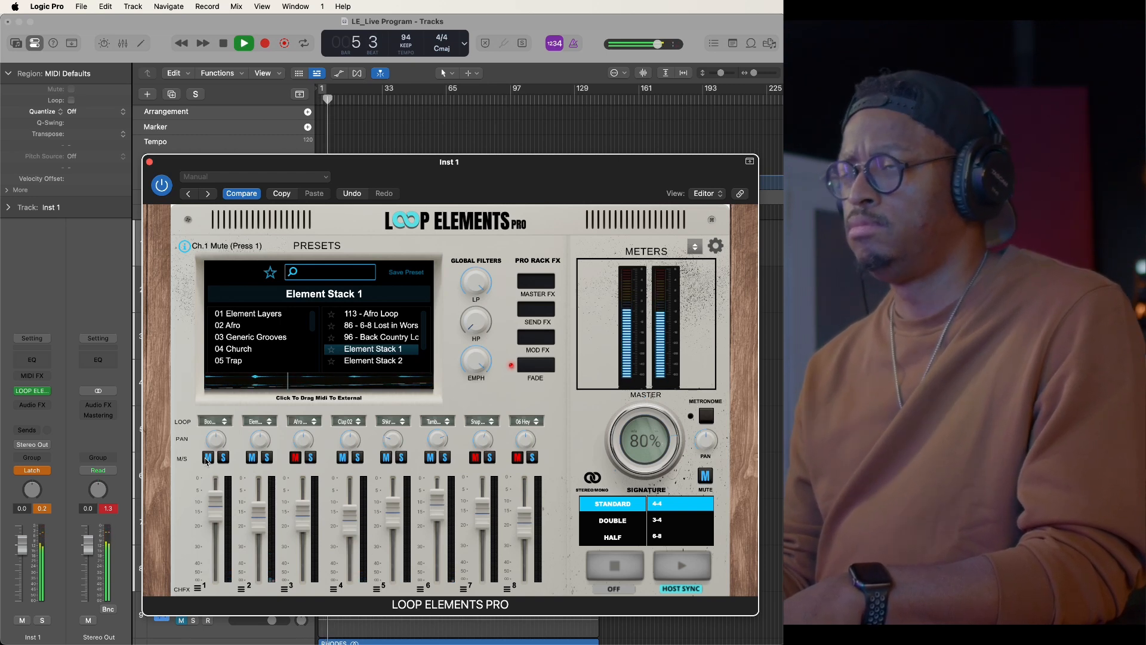
Toggle loop channel mutes during playback to write latch automation, then stop back at bar 1
{"action": "left_click", "coordinate": [310, 457]}
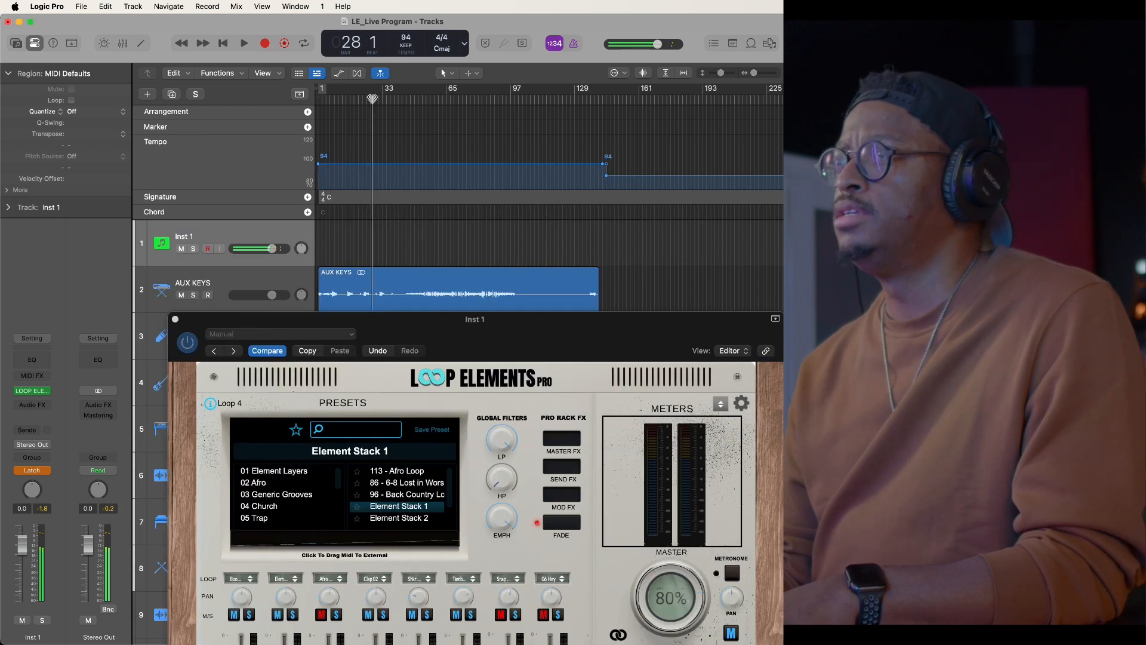
{"action": "left_click", "coordinate": [243, 43]}
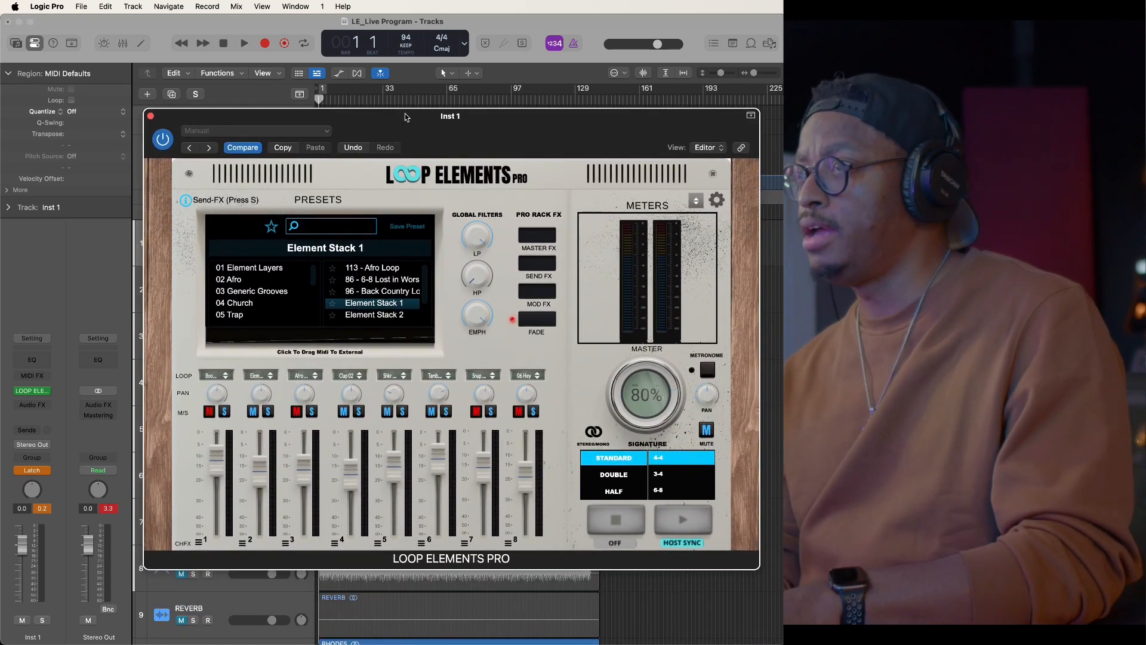
Play past bar 64 to record a temp region on Inst 1, keeping the track list visible
{"action": "left_click", "coordinate": [244, 43]}
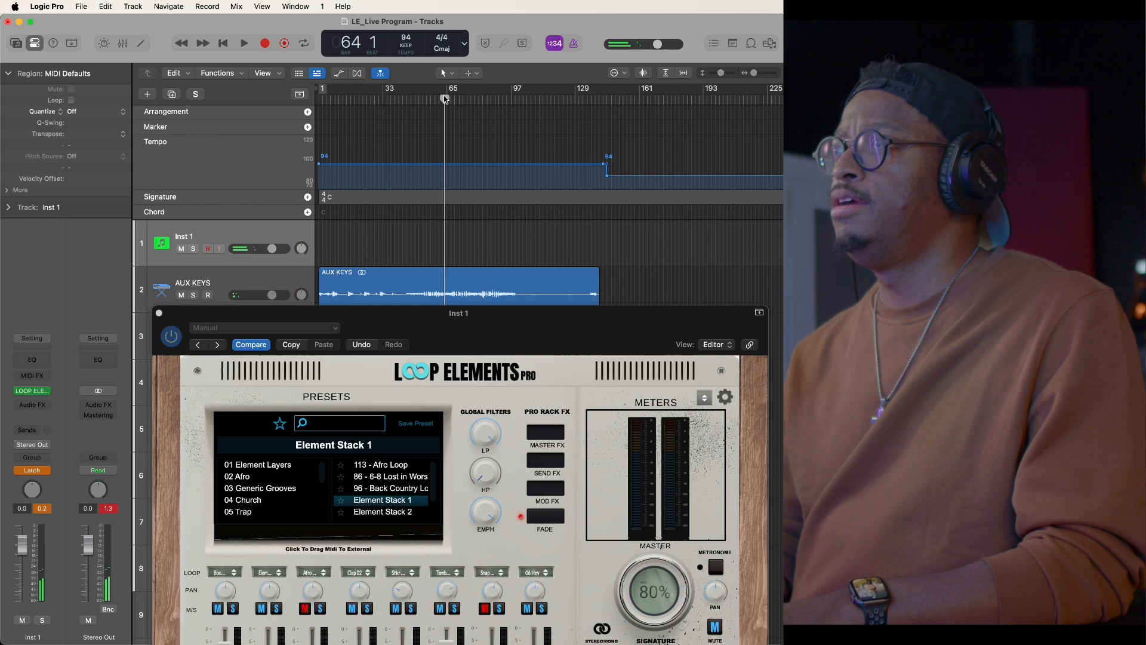
{"action": "left_click", "coordinate": [243, 43]}
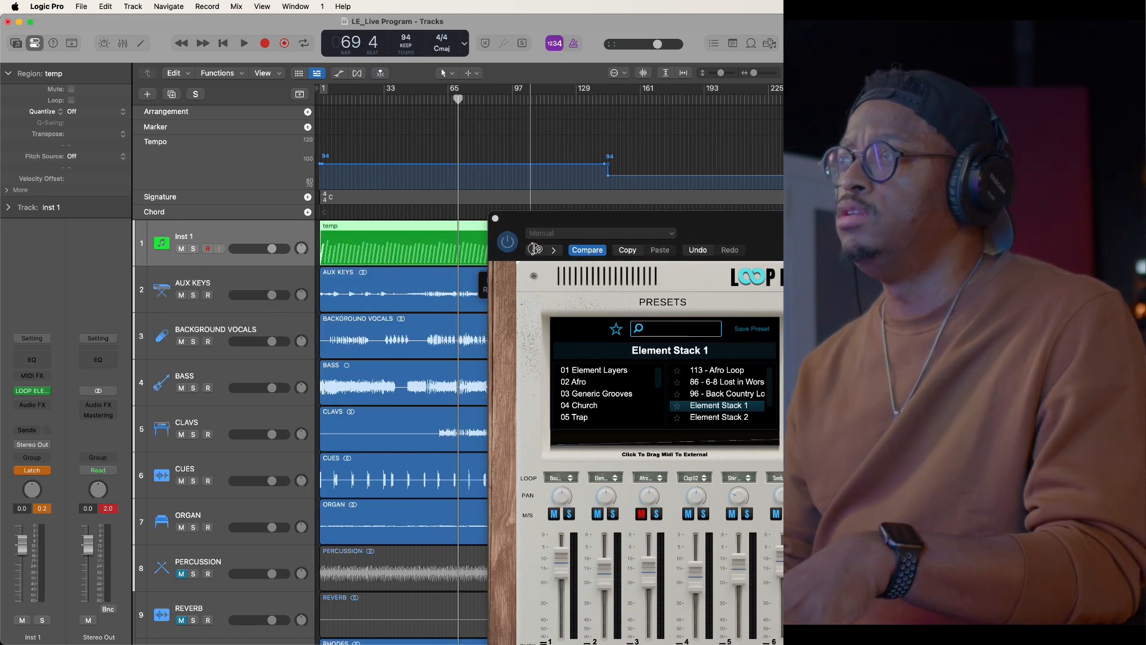
Enable Loop on the temp region, start playback from bar 1 and close the Loop Elements Pro window
{"action": "left_click", "coordinate": [70, 101]}
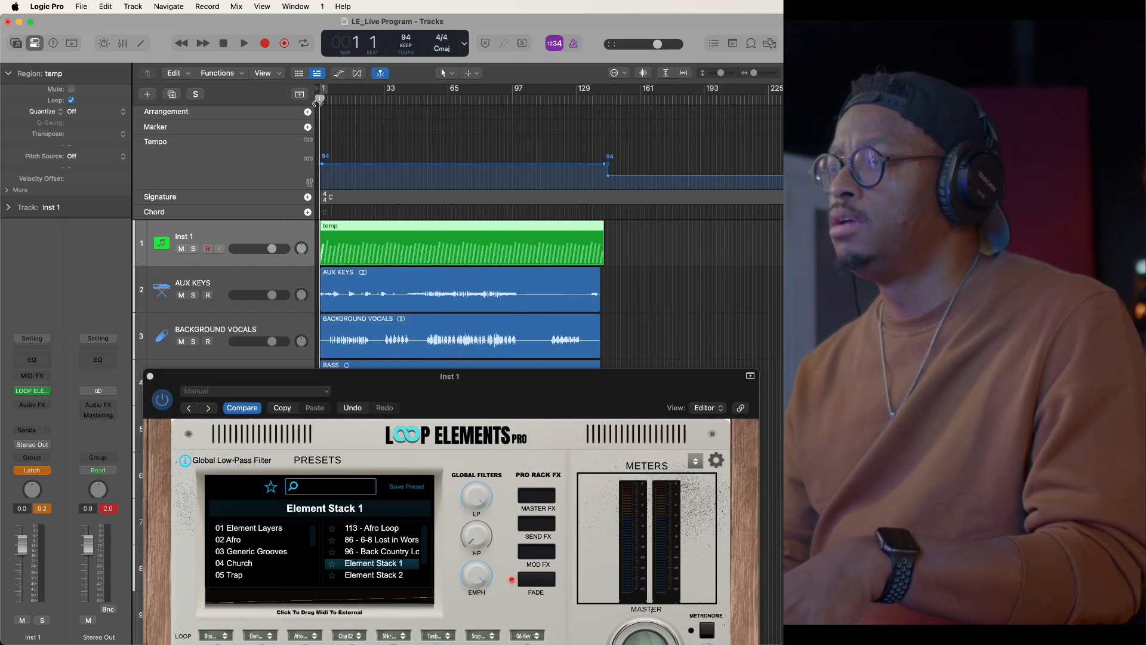
{"action": "left_click", "coordinate": [243, 43]}
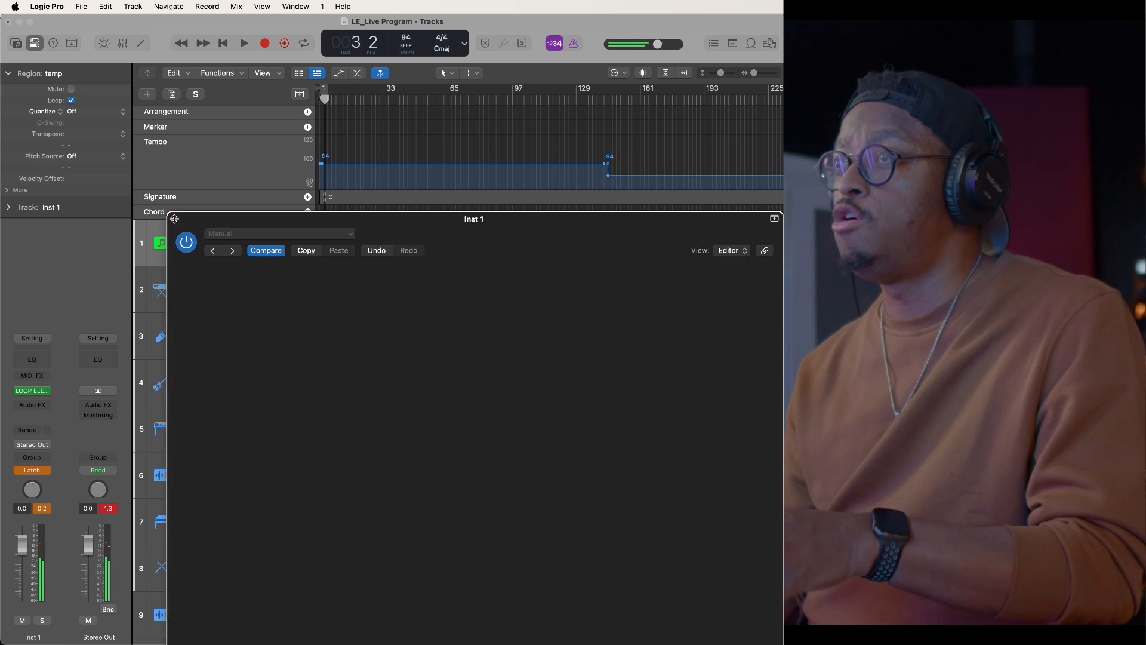
{"action": "left_click", "coordinate": [774, 217]}
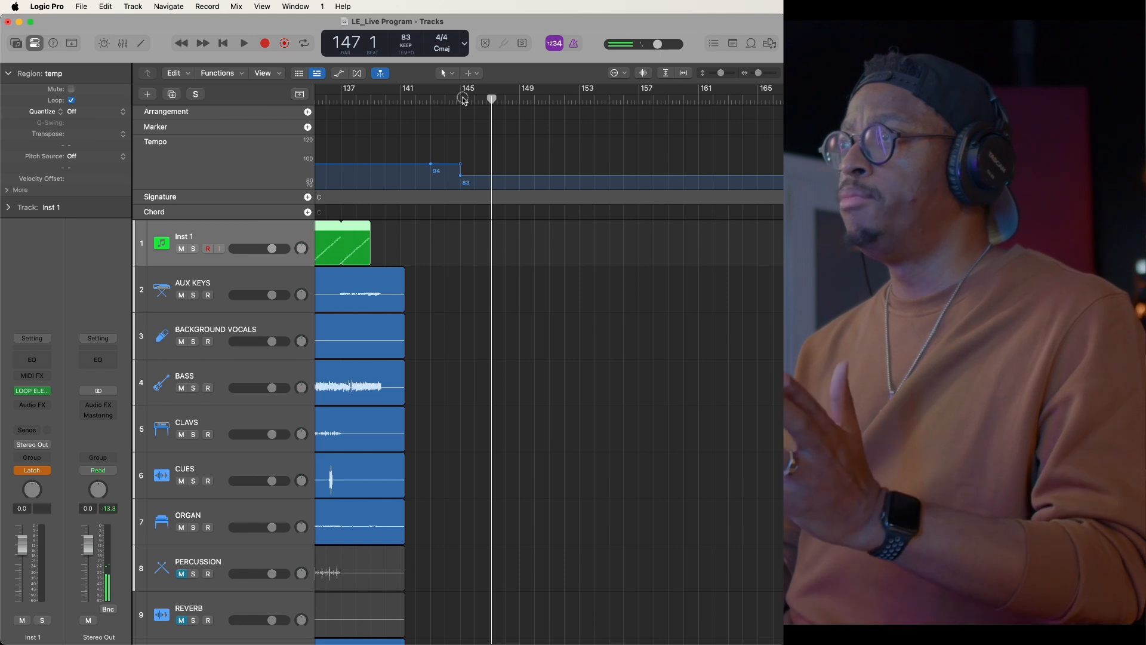
Move the playhead on the ruler to bar 138, just before the drop to 83 BPM
{"action": "left_click", "coordinate": [461, 99]}
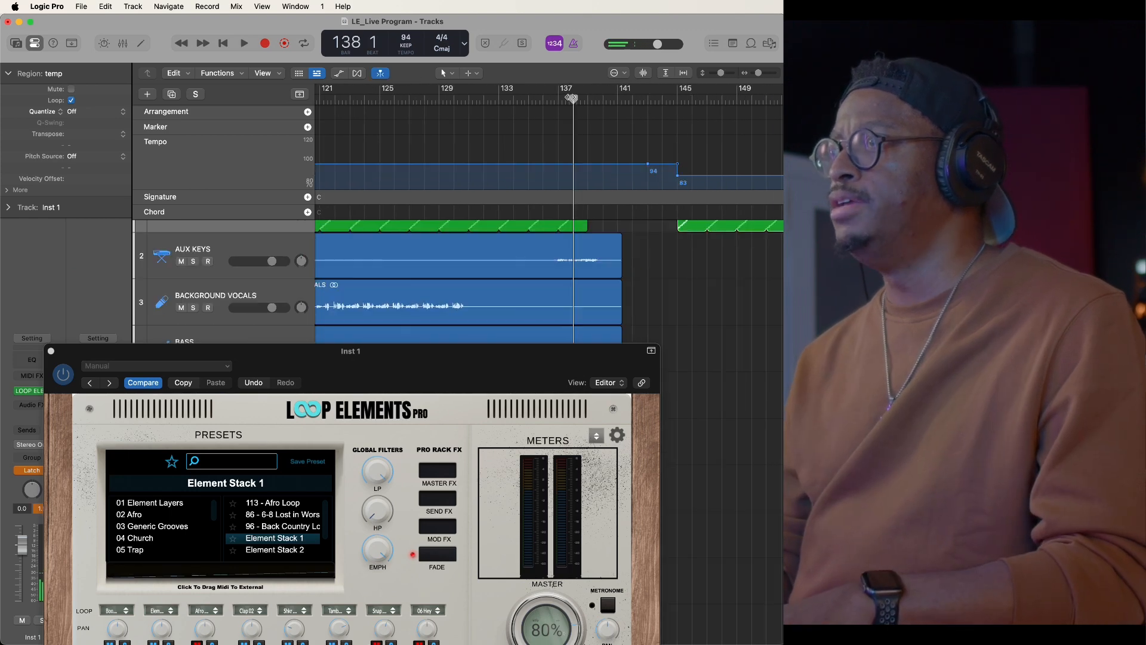
{"action": "left_click", "coordinate": [243, 43]}
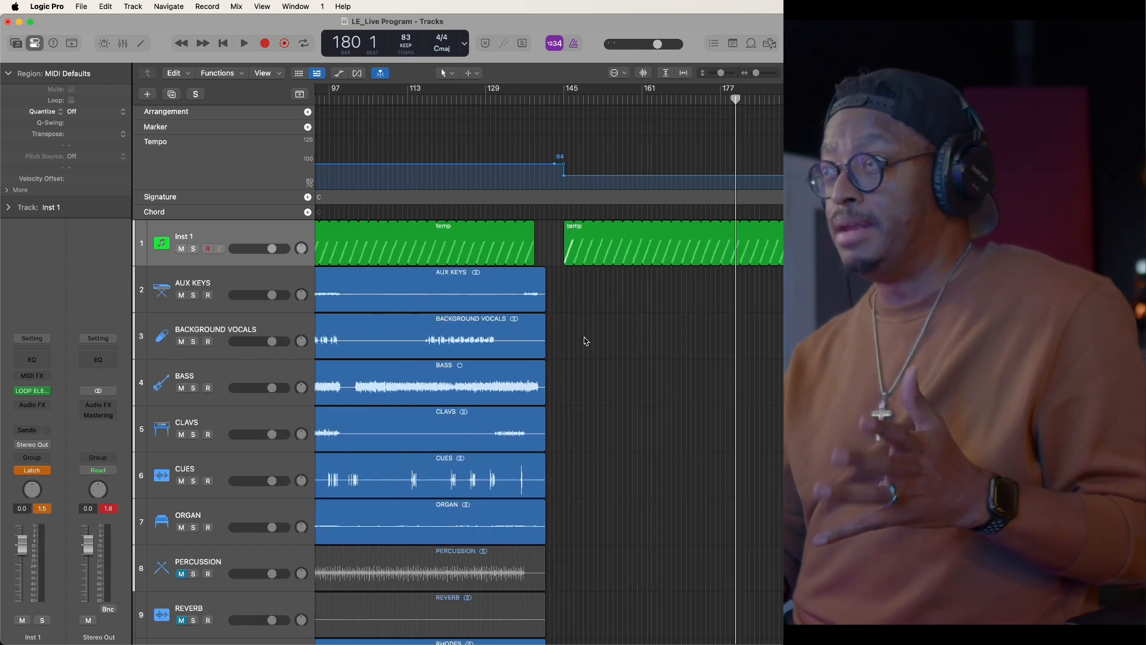
{"action": "mouse_move", "coordinate": [487, 300]}
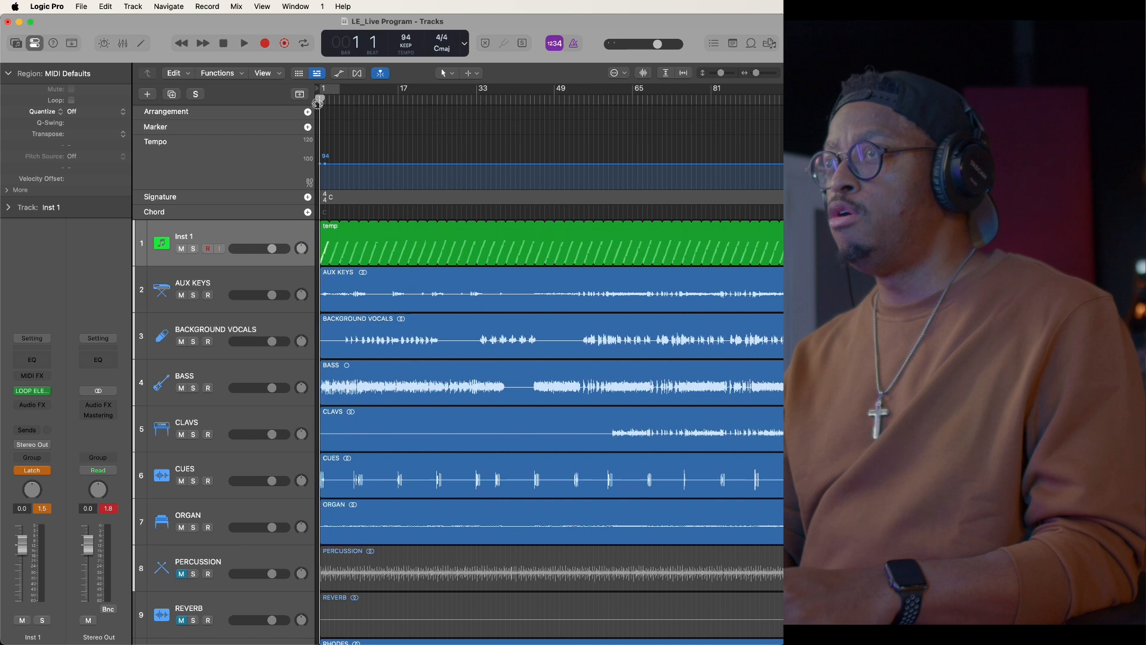
Send the playhead back to the project start at bar 1
{"action": "left_click", "coordinate": [243, 43]}
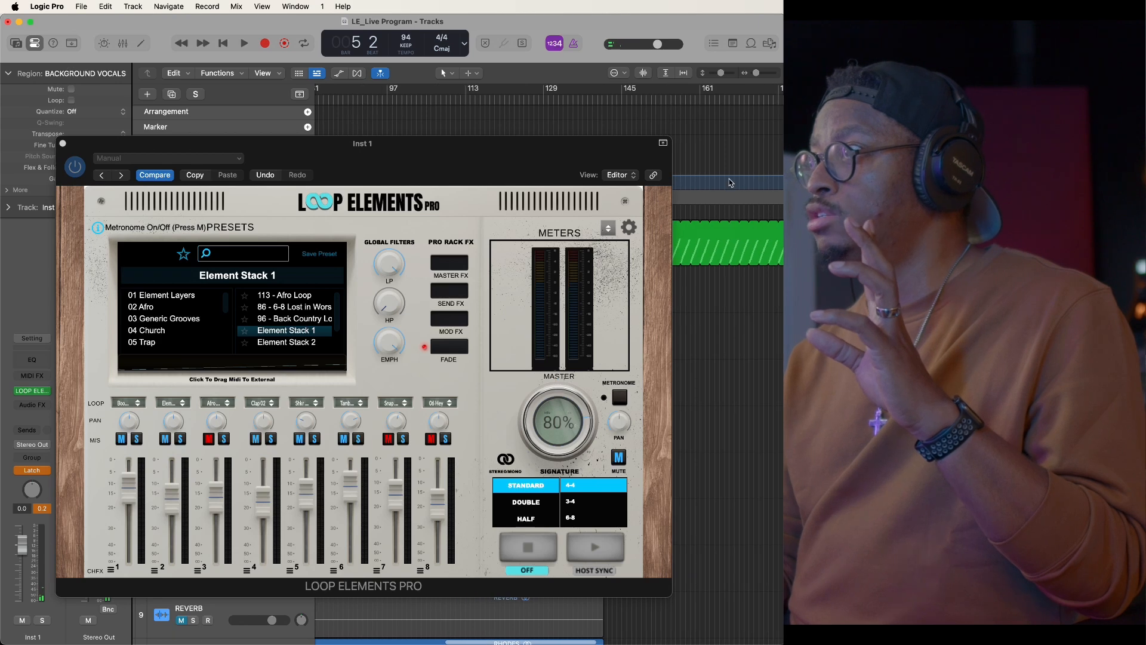
Start playback of the 83 BPM song near bar 150 with Loop Elements Pro on Element Stack 1
{"action": "left_click", "coordinate": [243, 43]}
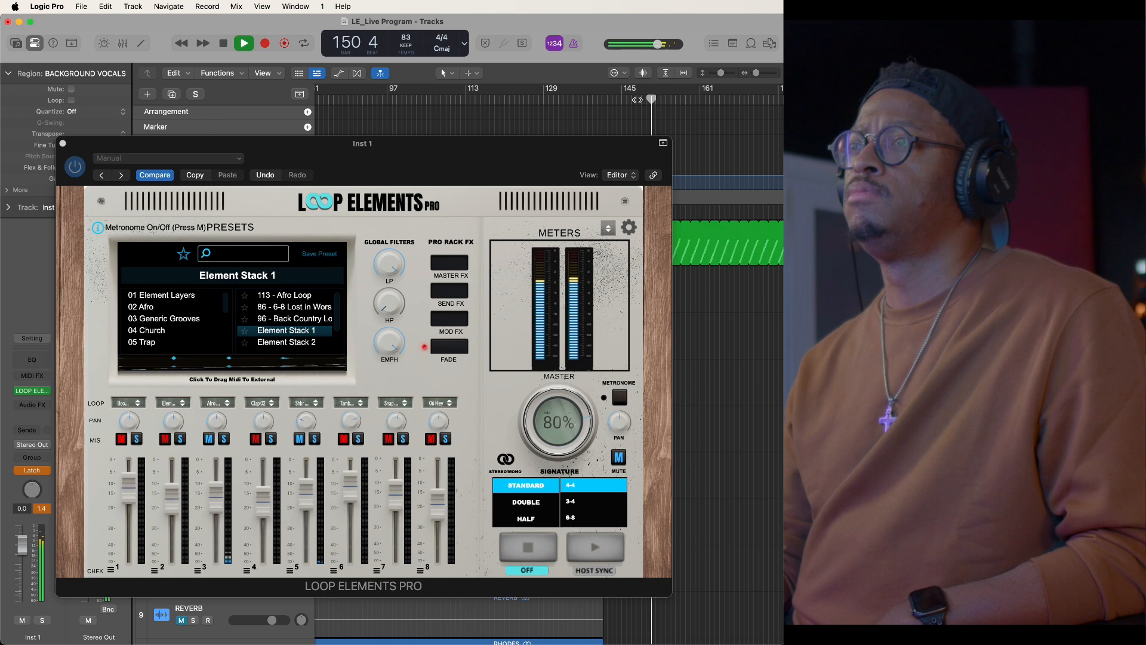
Stop playback at bar 151 after hearing the percussion loops
{"action": "left_click", "coordinate": [243, 43]}
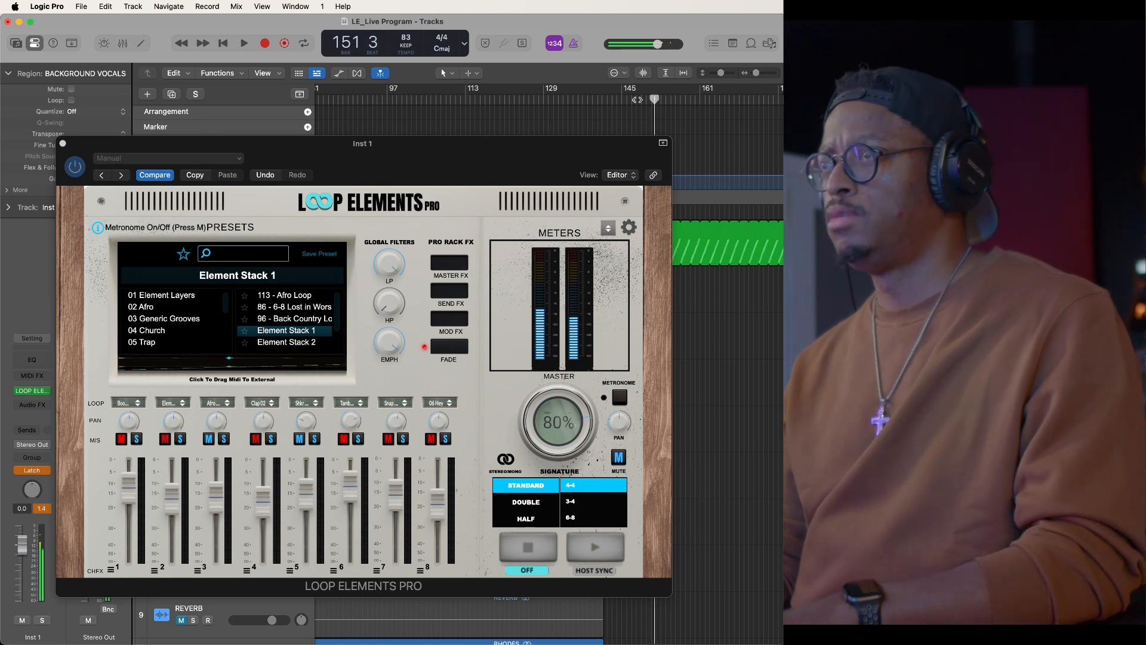